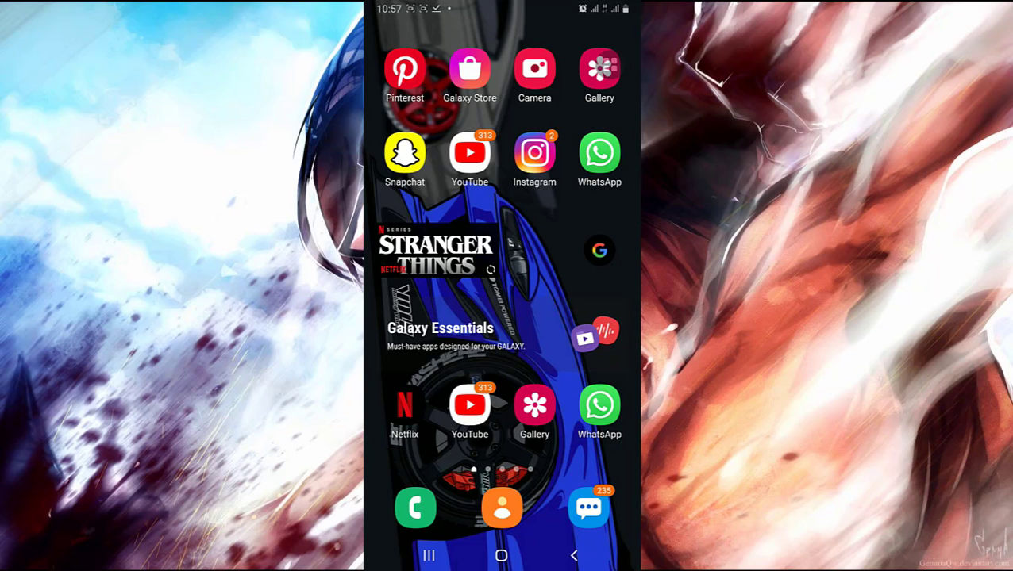
- Open the phone's Settings app from the launcher's app drawer
scroll(up, 3)
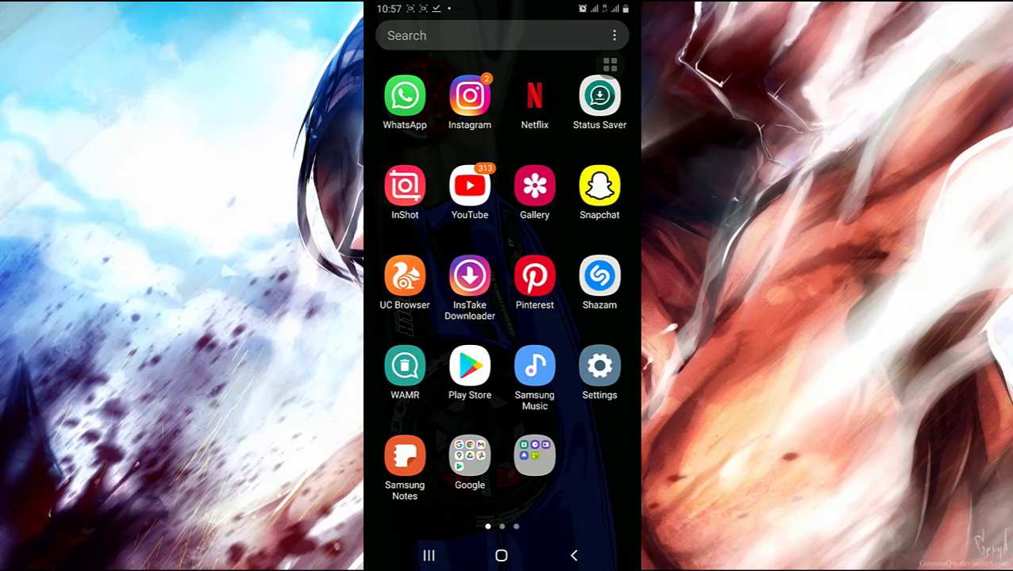
click(600, 366)
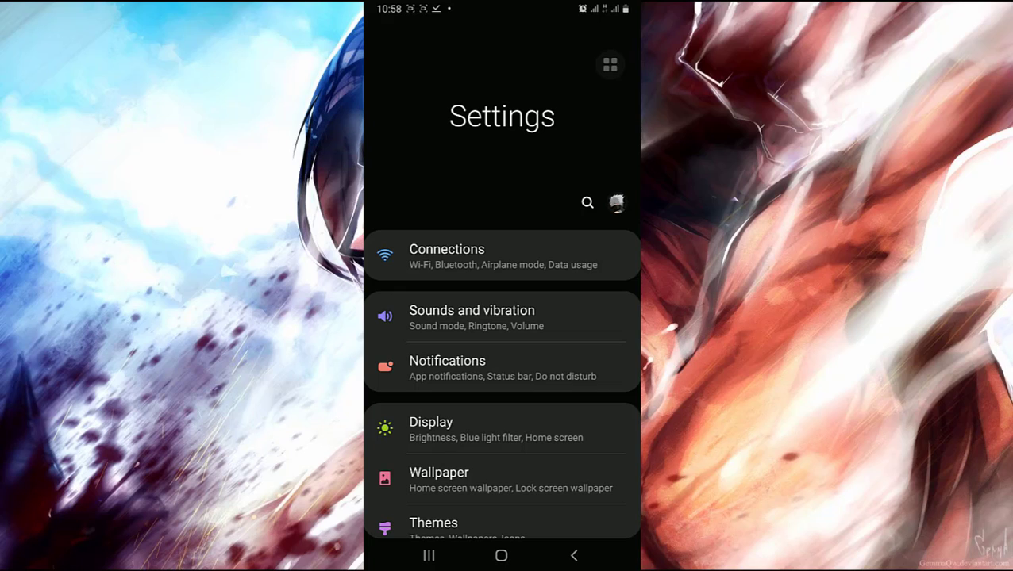
- Scroll the Settings list and open the Google settings page
scroll(down, 3)
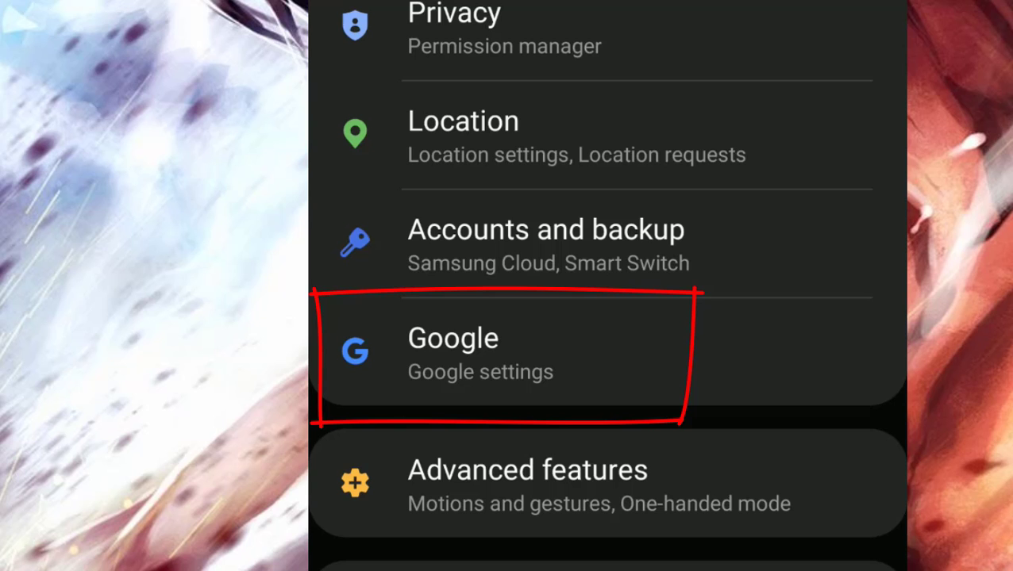
click(507, 353)
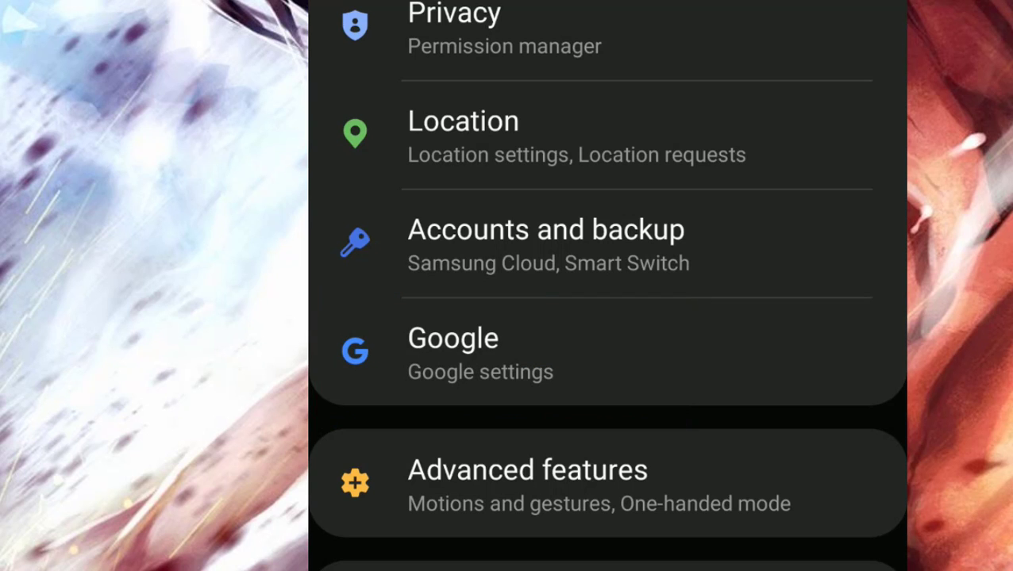
click(452, 353)
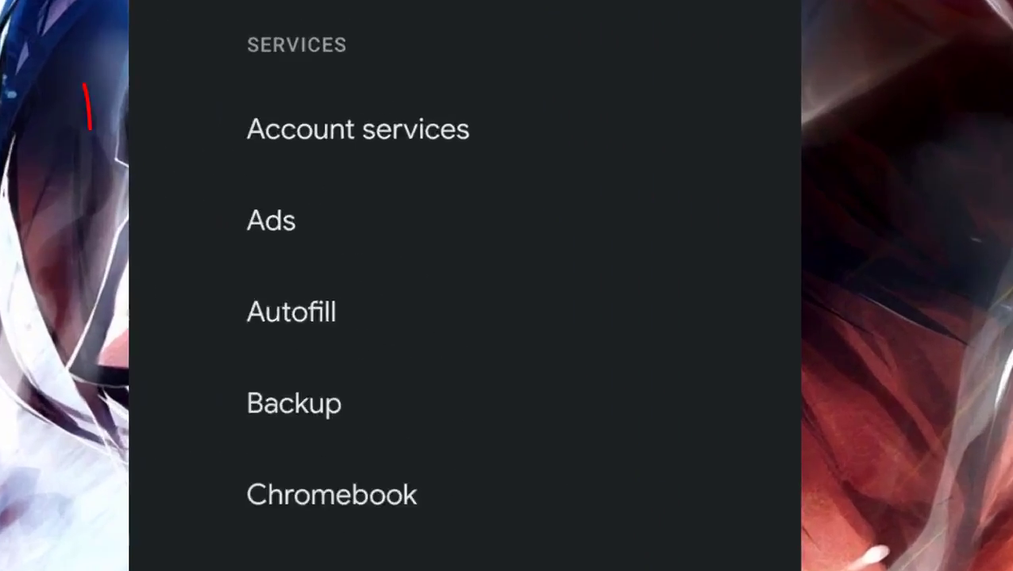
- Open Search, Assistant & Voice and reach the Google Assistant settings list
click(357, 128)
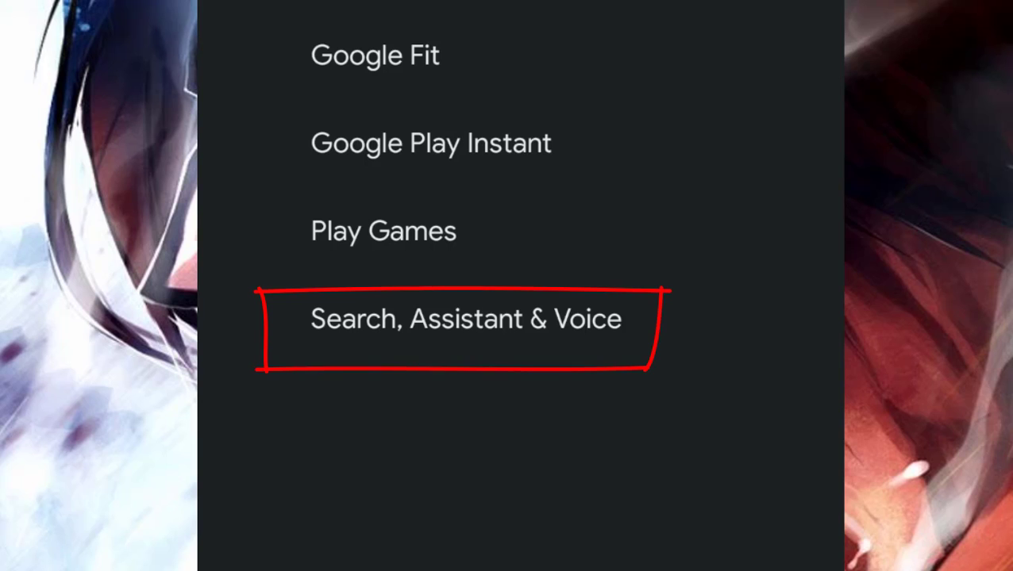
scroll(down, 3)
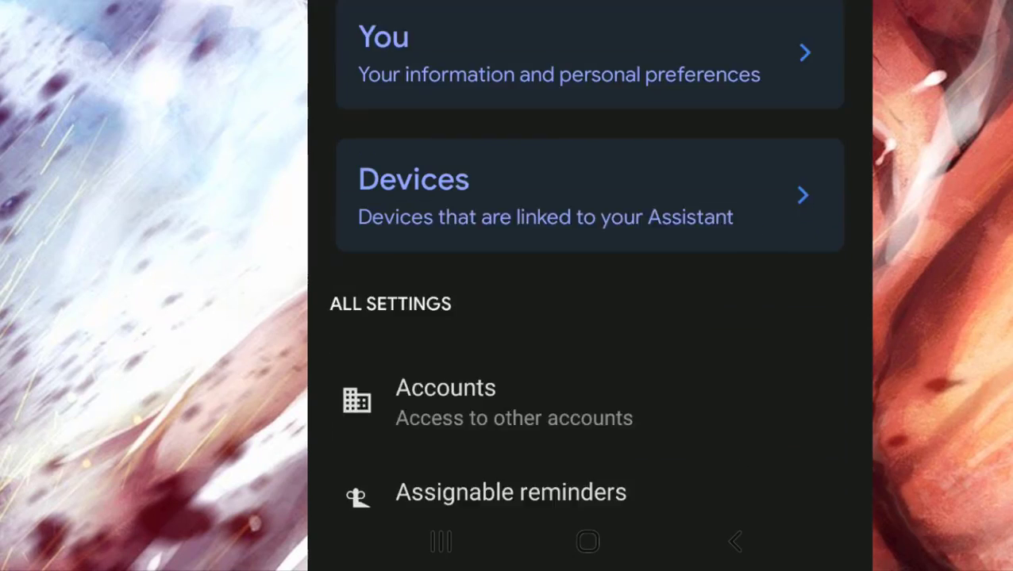
- Scroll down the All settings list and open General
scroll(down, 3)
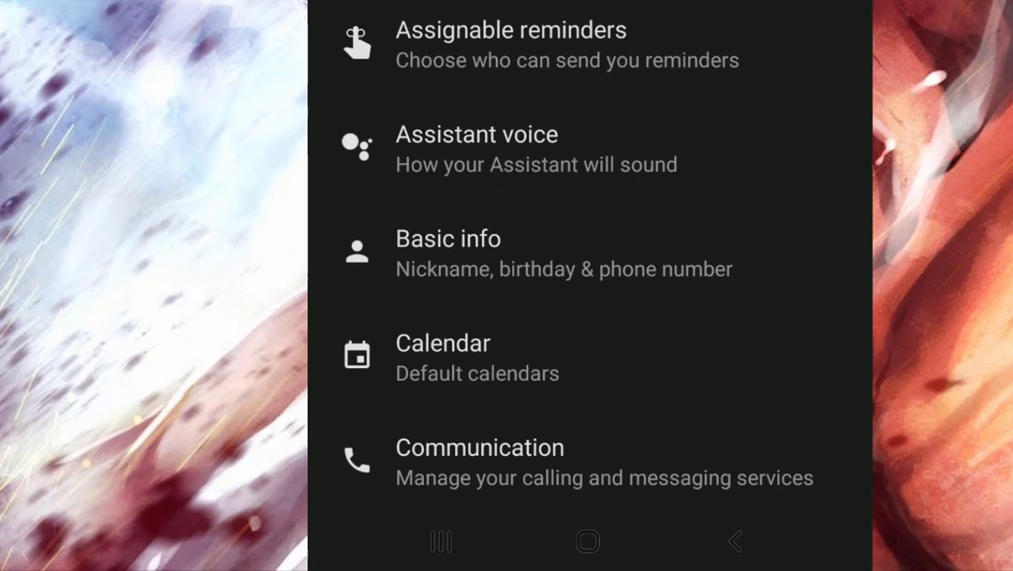
scroll(down, 3)
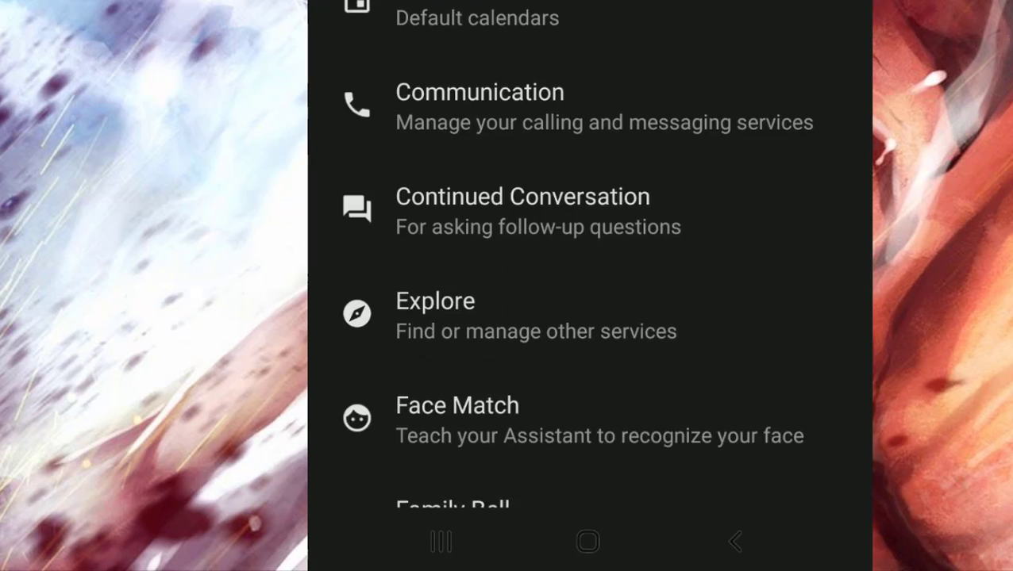
scroll(down, 3)
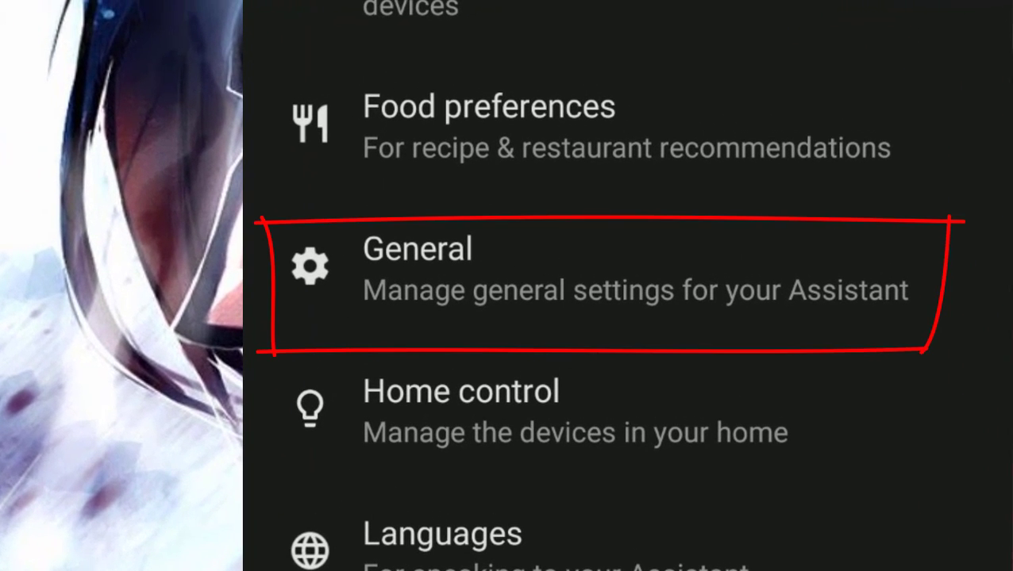
scroll(down, 3)
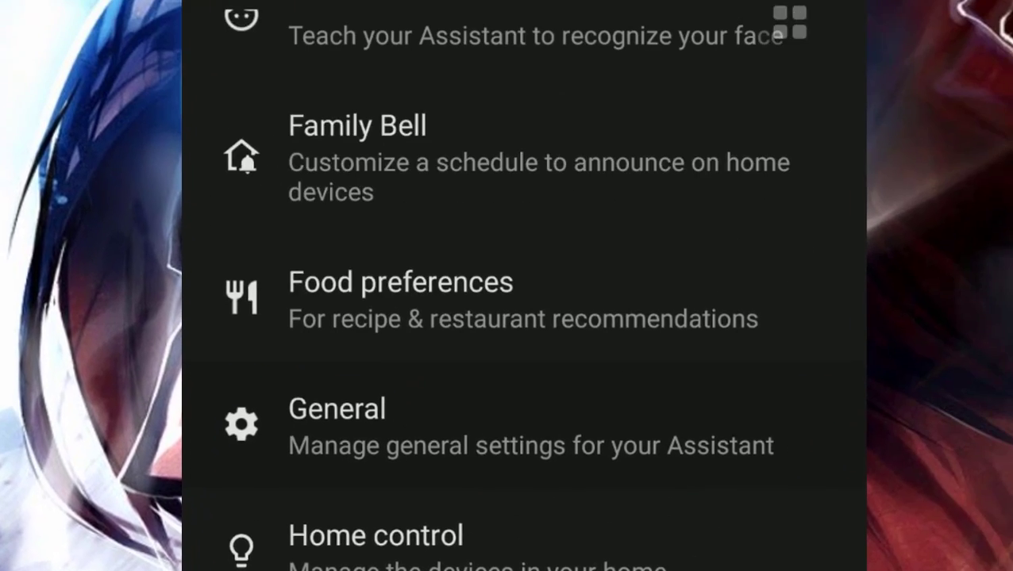
click(336, 425)
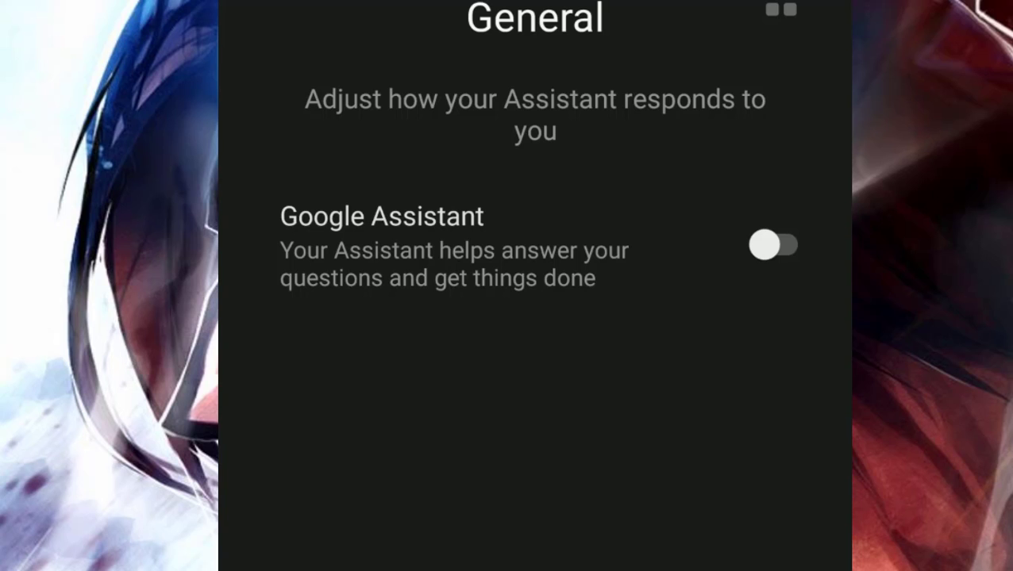
- Turn on Google Assistant, confirm with TURN ON, and return home
click(776, 245)
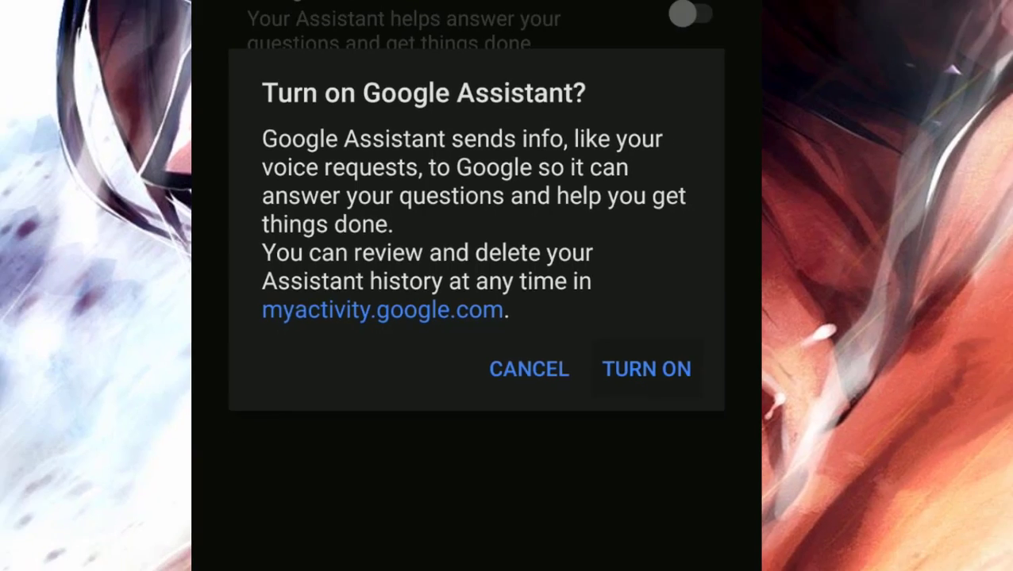
click(645, 369)
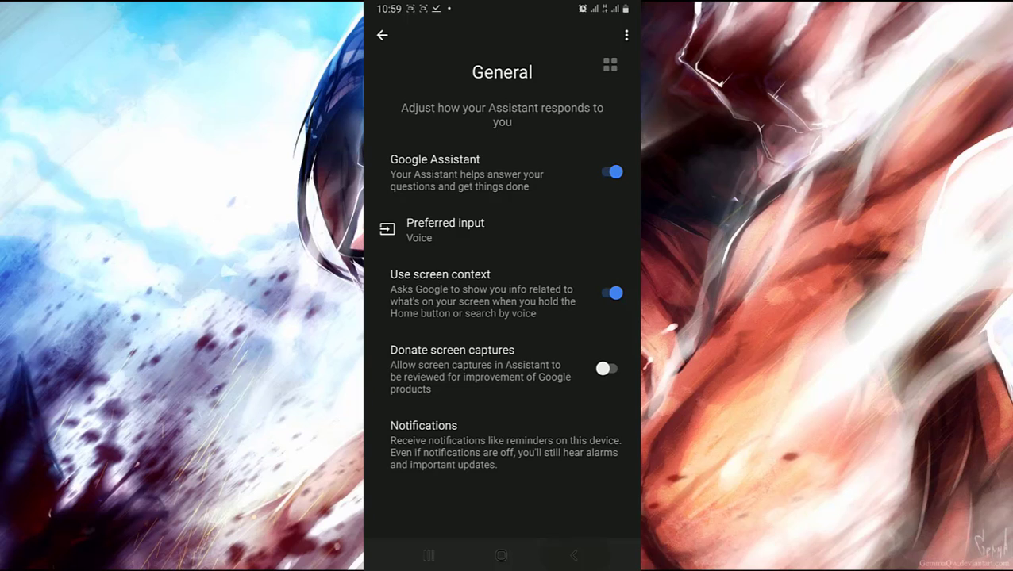
click(382, 35)
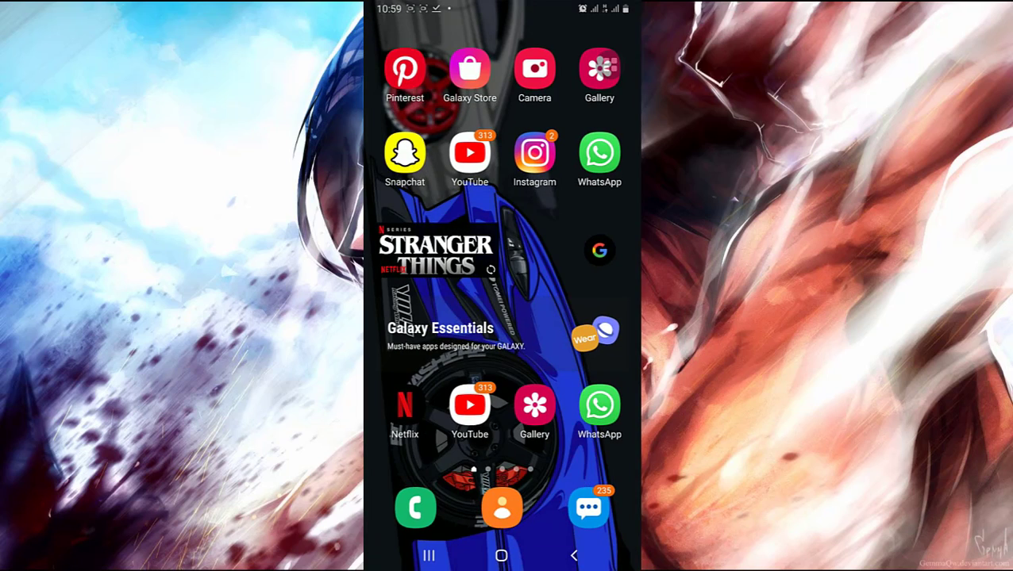
click(501, 555)
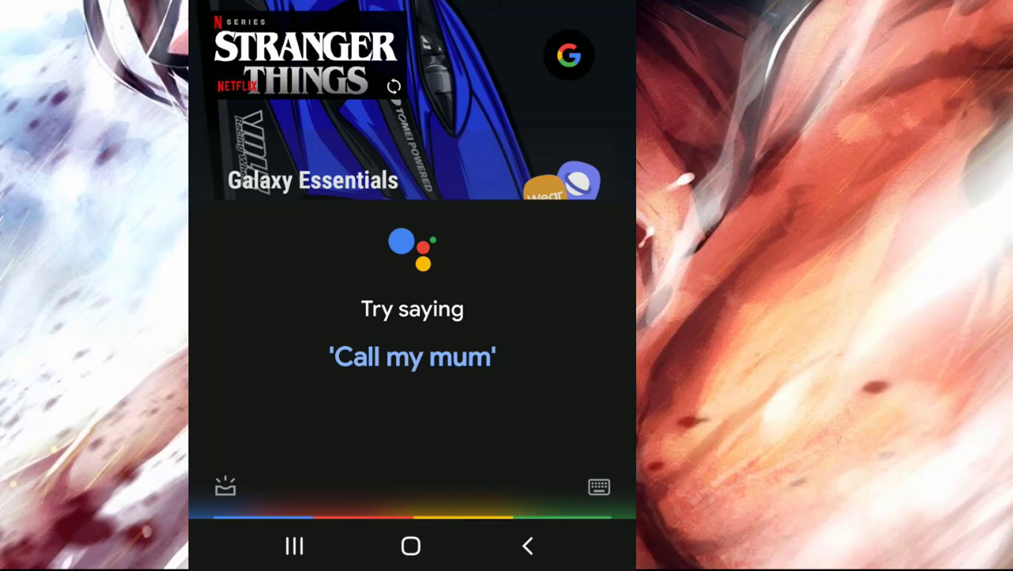
click(526, 546)
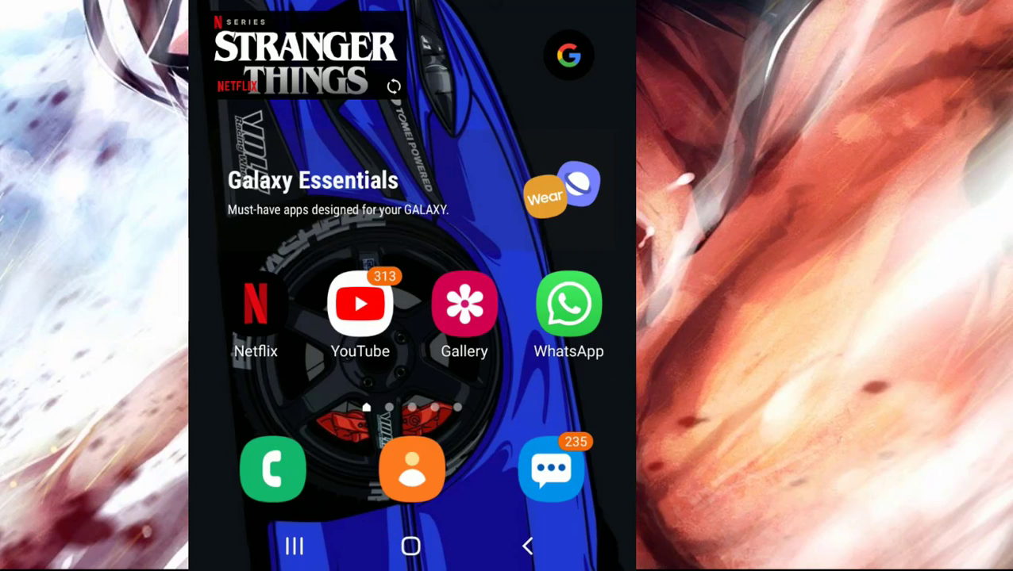